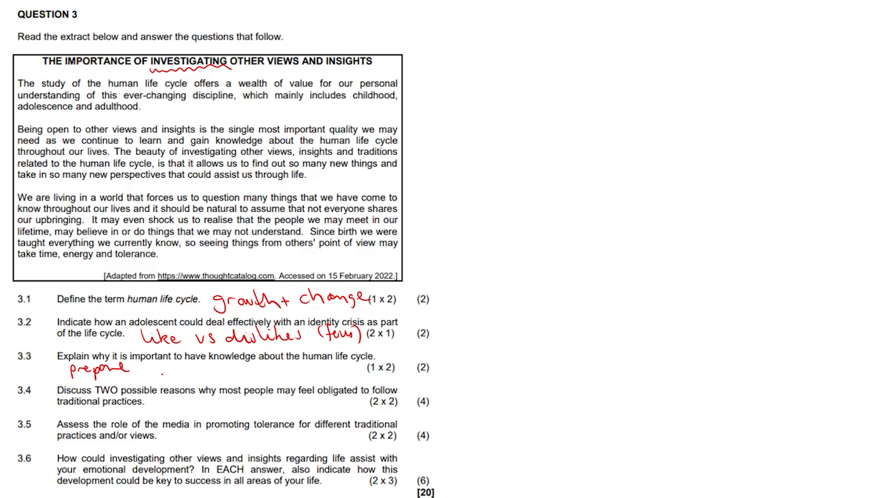
# Handwrite 'Deal &' in red after 'prepare' beside question 3.3
pyautogui.moveTo(145, 368); pyautogui.dragTo(205, 368)
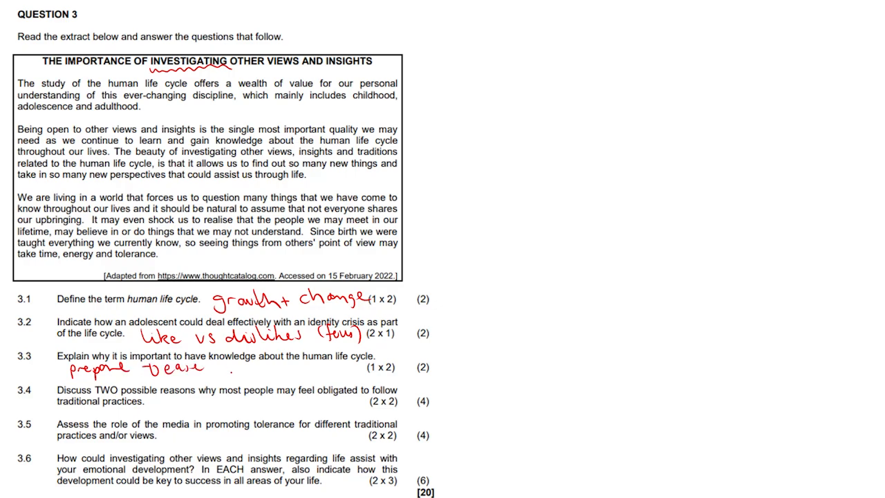
pyautogui.write('& accept')
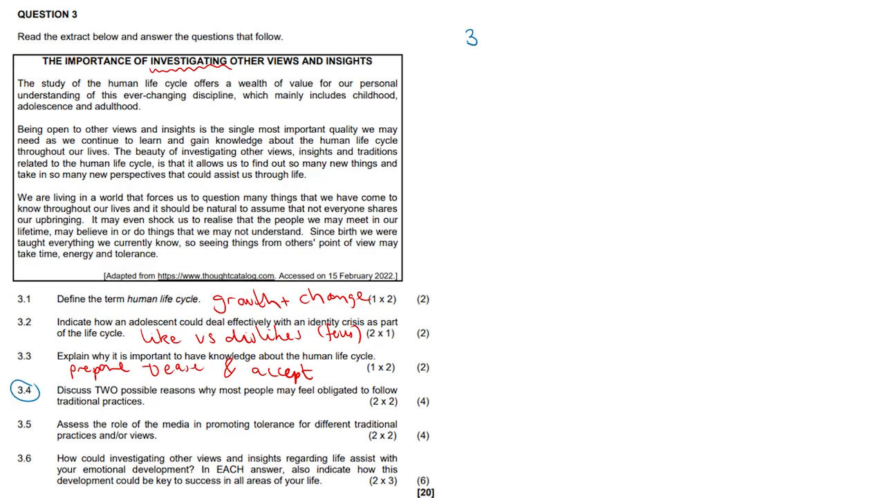
# Write the blue margin heading '3.4)' to start the list of reasons
pyautogui.write('.4) rejection')
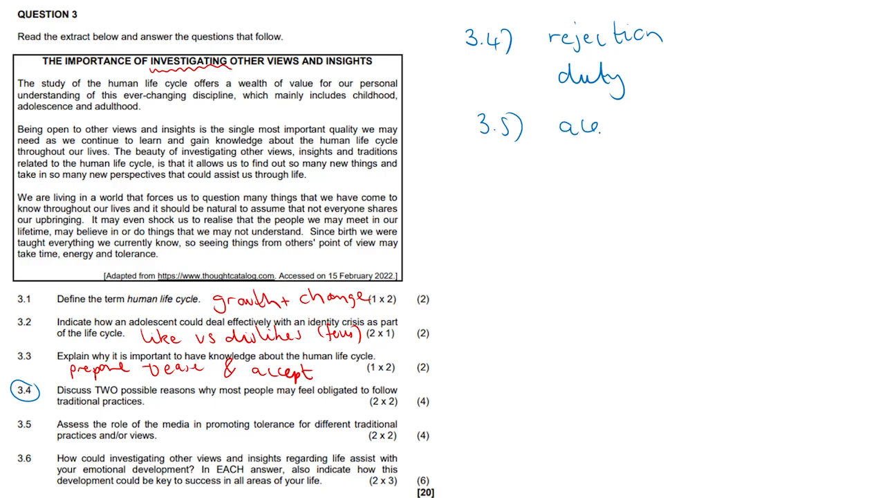
# Write 'acceptable' beside 3.5 and begin the next word 'sw' for 'sway'
pyautogui.write('acceptable')
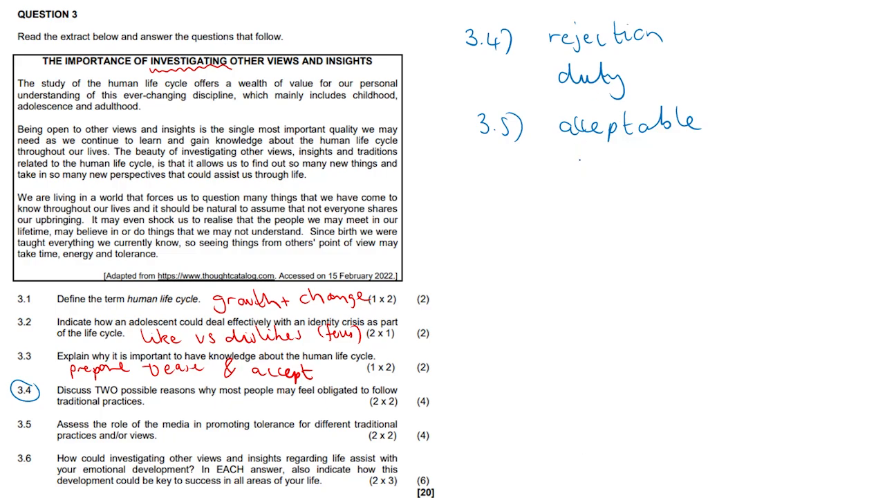
pyautogui.write('sway')
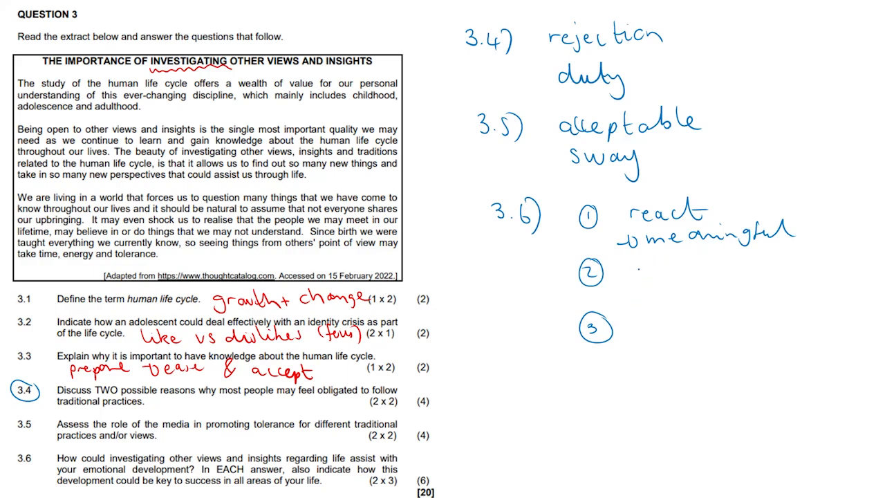
# Begin the second 3.6 point by writing 'evalu' for 'evaluate'
pyautogui.write('evaluate')
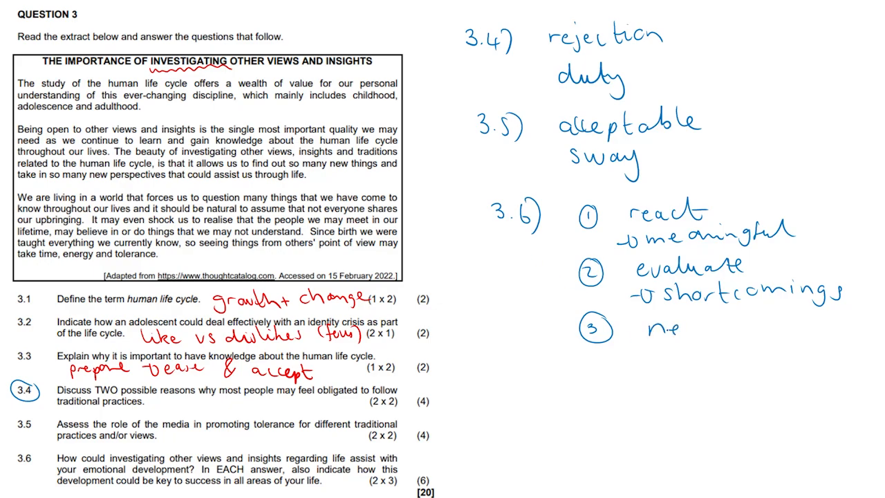
# Write 'needs' as the start of the third 3.6 point
pyautogui.write('needs')
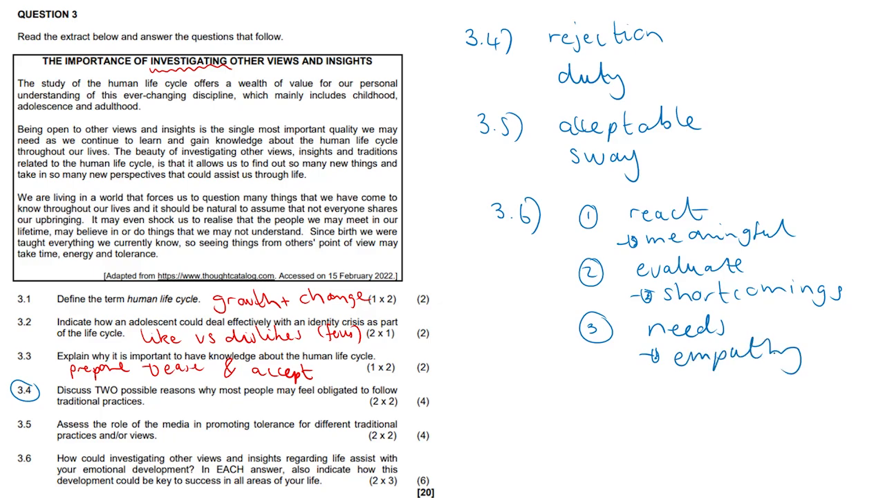
# Circle question 3.5 on the worksheet in blue
pyautogui.click(22, 424)
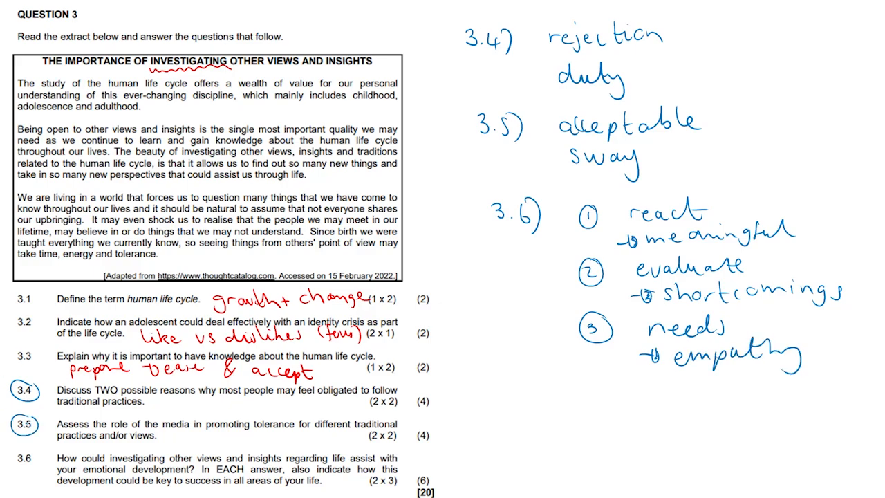